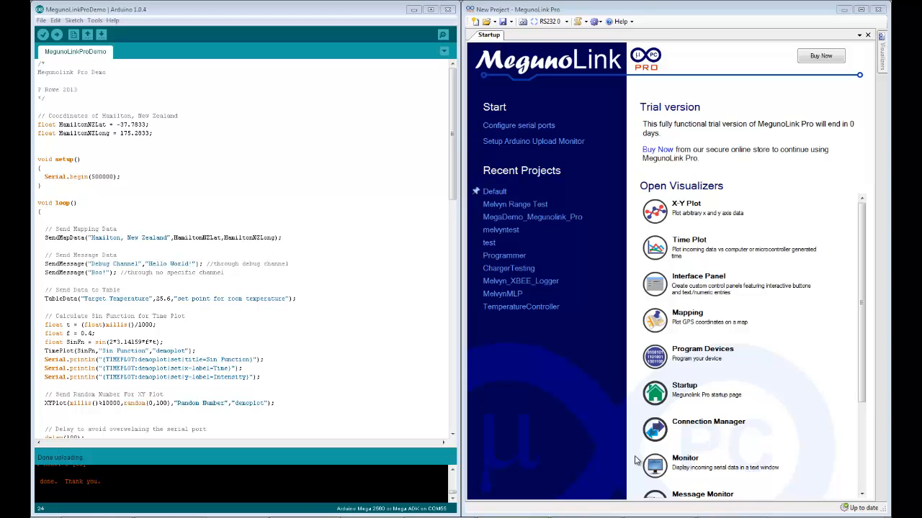
{"action": "mouse_move", "coordinate": [561, 370]}
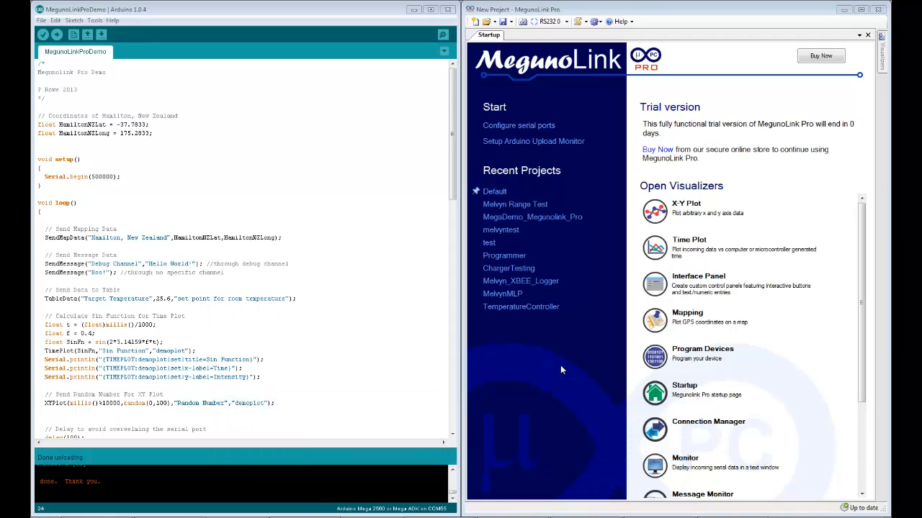
{"action": "mouse_move", "coordinate": [50, 72]}
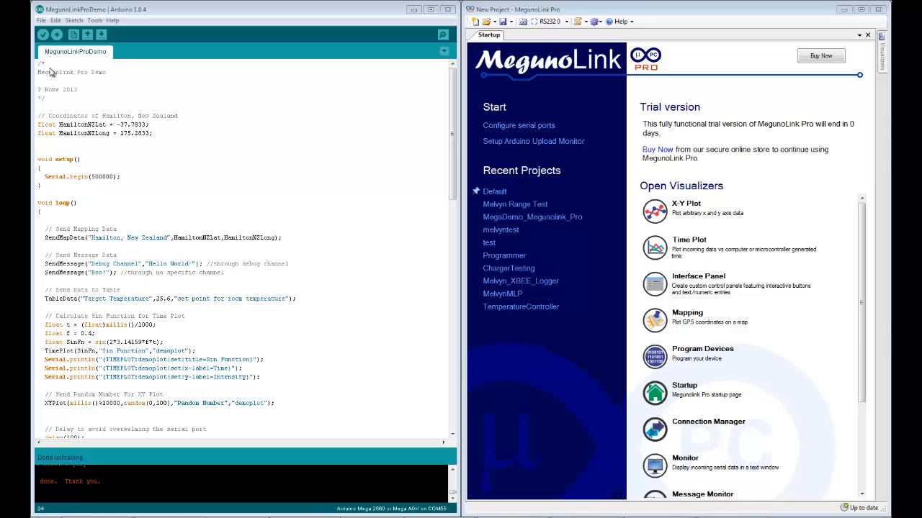
{"action": "mouse_move", "coordinate": [186, 275]}
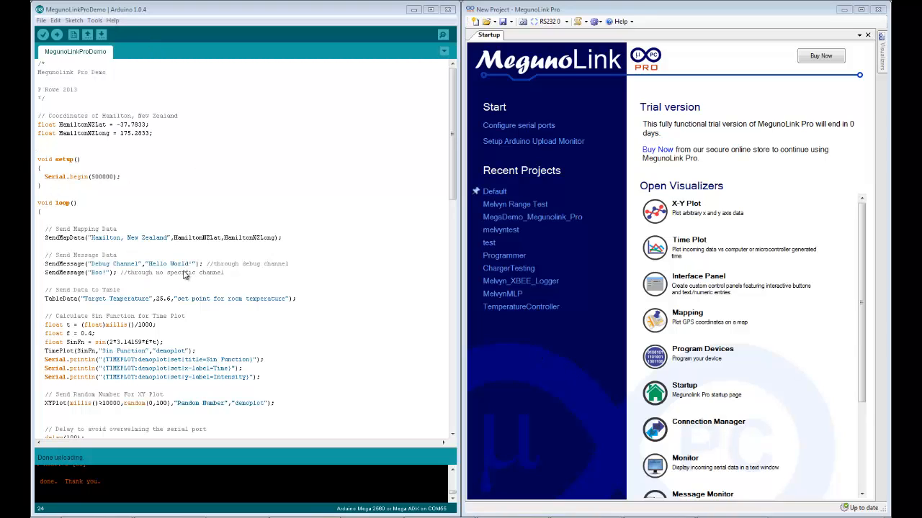
{"action": "mouse_move", "coordinate": [212, 265]}
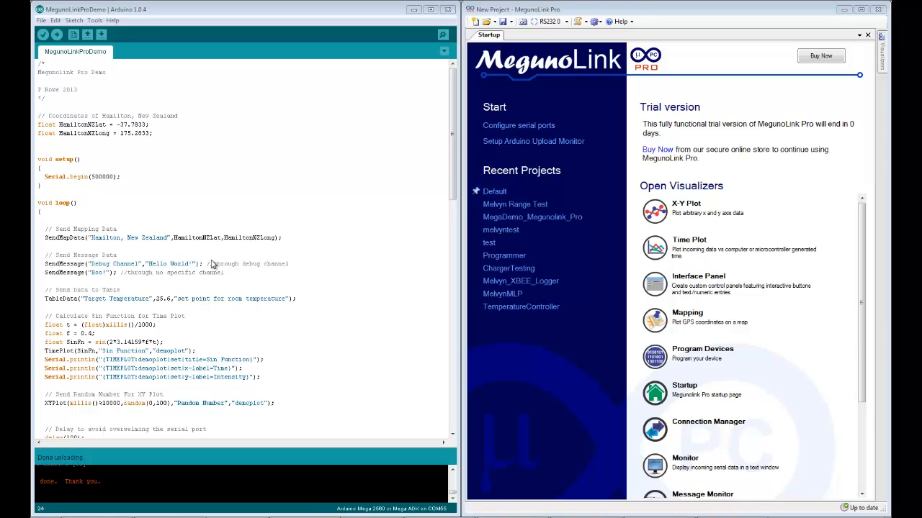
{"action": "mouse_move", "coordinate": [762, 262]}
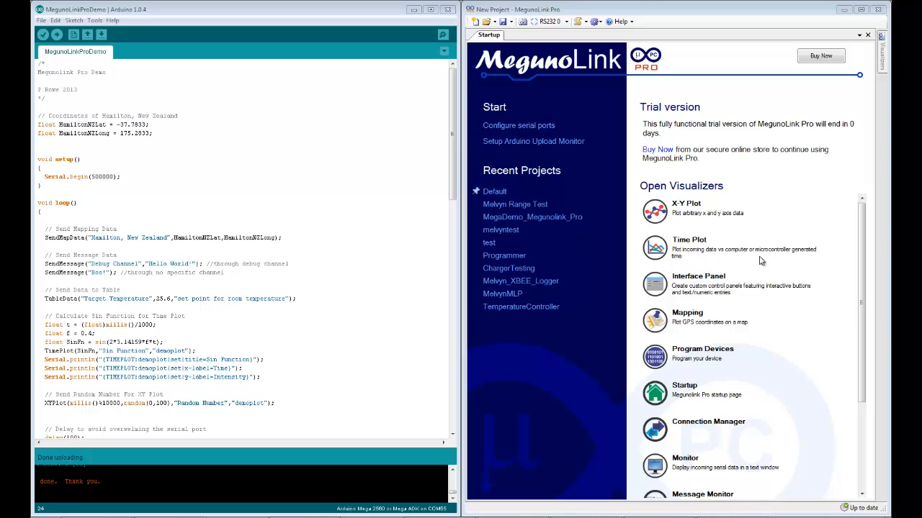
{"action": "mouse_move", "coordinate": [637, 19]}
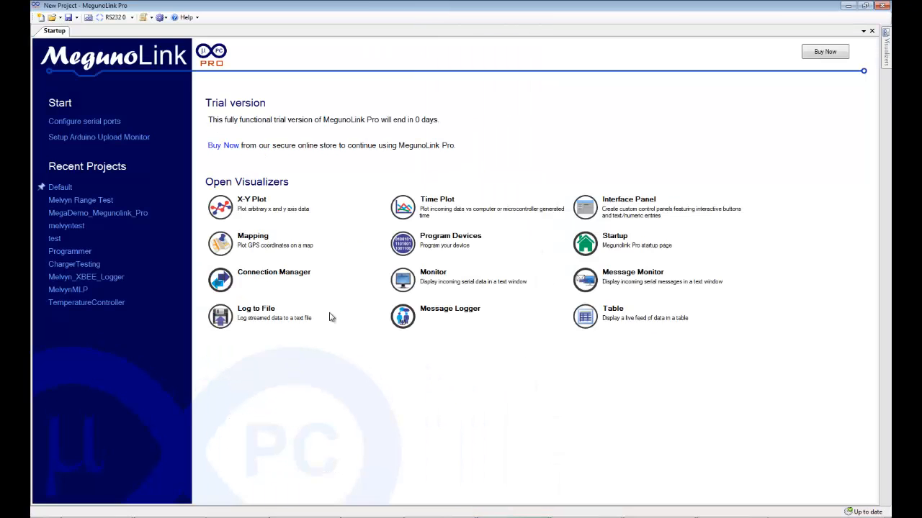
{"action": "mouse_move", "coordinate": [540, 187]}
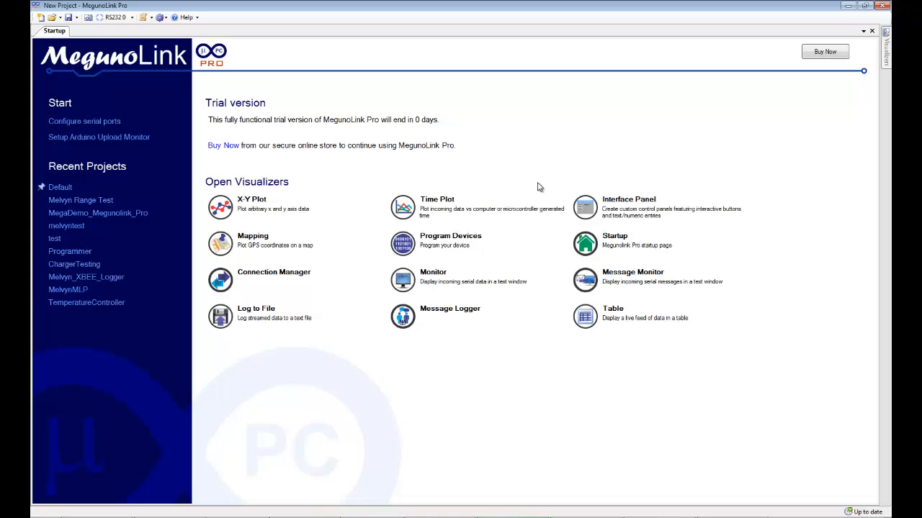
{"action": "mouse_move", "coordinate": [536, 183]}
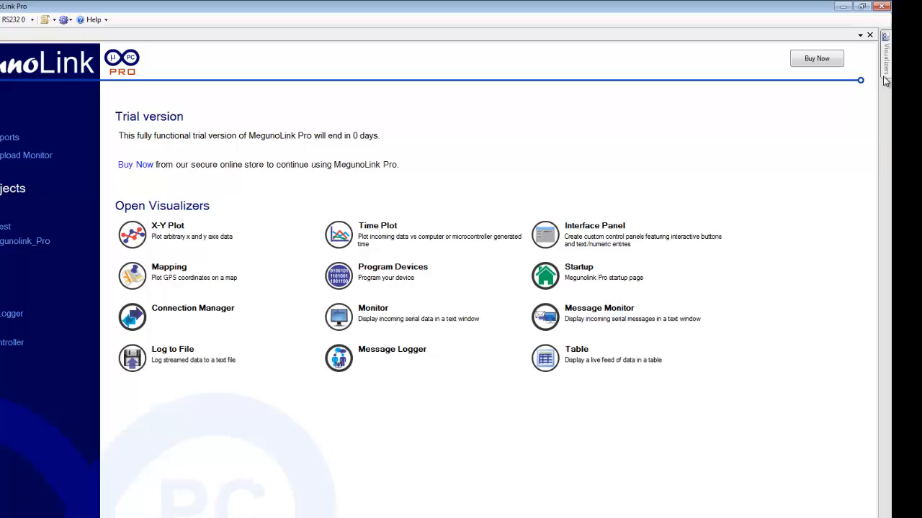
From the Visualizers list, add Mapping, Time Plot and X-Y Plot visualizers.
{"action": "left_click", "coordinate": [884, 57]}
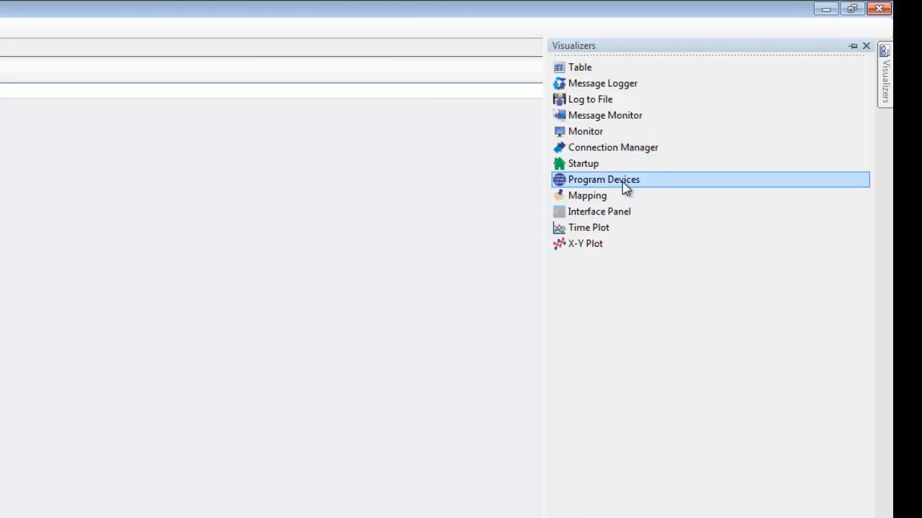
{"action": "left_click", "coordinate": [599, 211]}
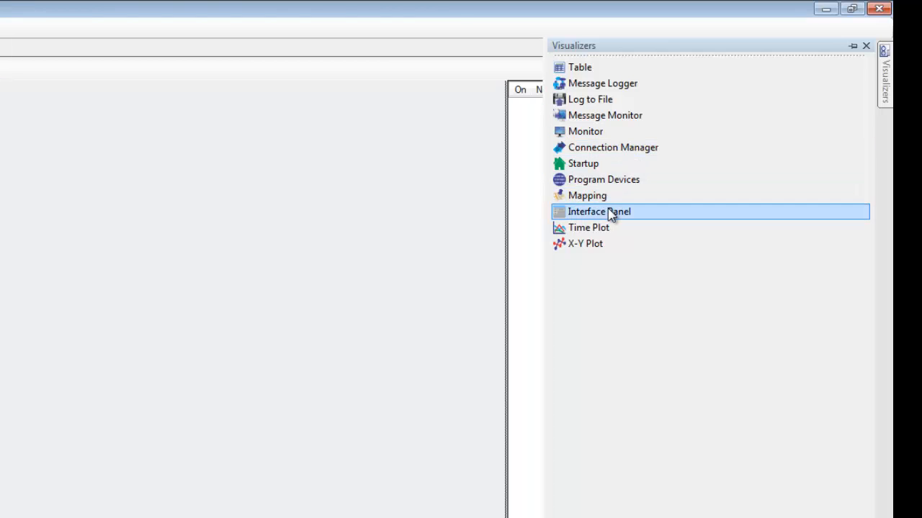
{"action": "left_click", "coordinate": [585, 244]}
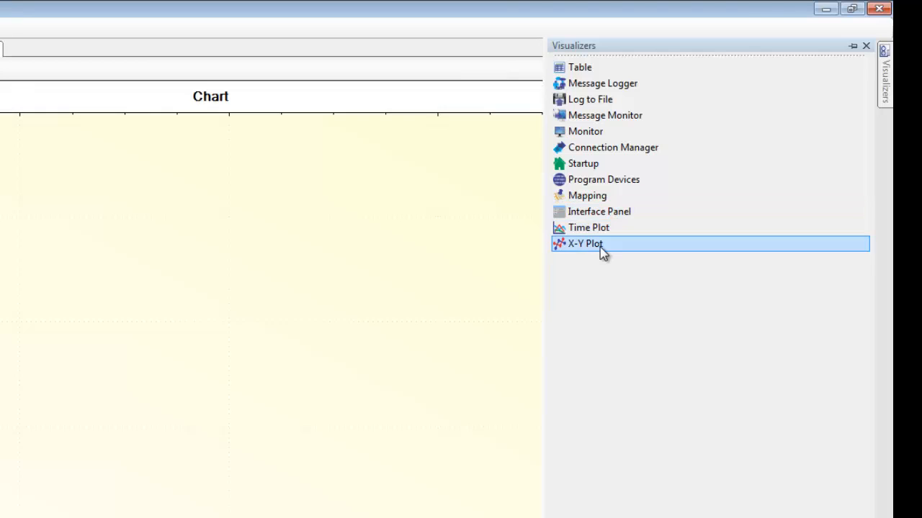
{"action": "left_click", "coordinate": [585, 244]}
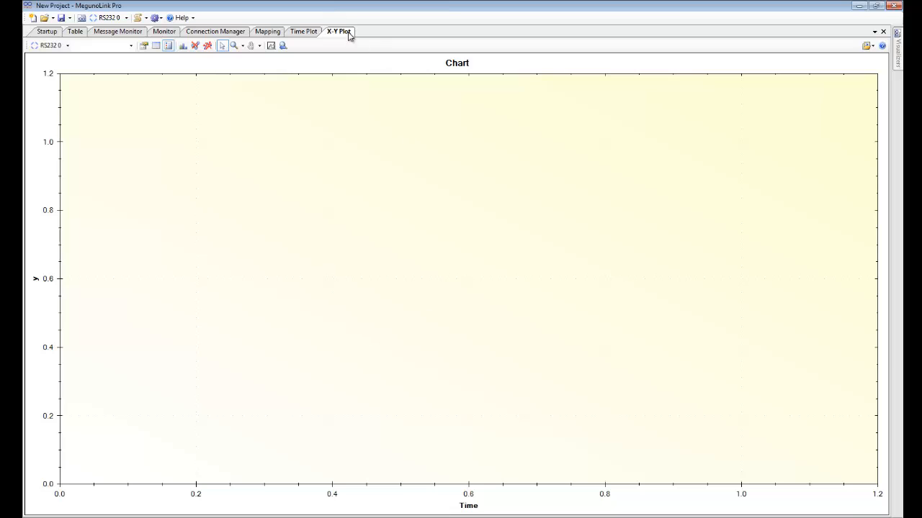
{"action": "mouse_move", "coordinate": [340, 36]}
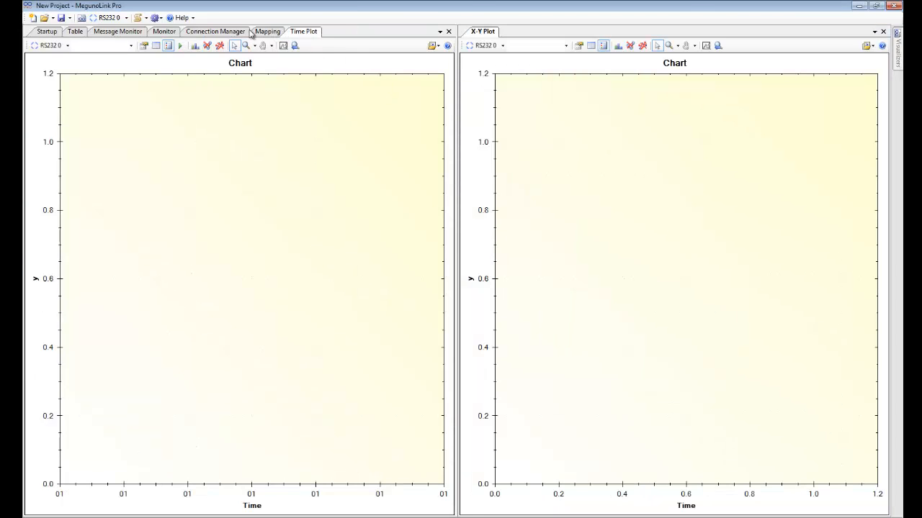
Dock Mapping, Table and Connection Manager into tiled panels and close the Startup page.
{"action": "left_click", "coordinate": [267, 31]}
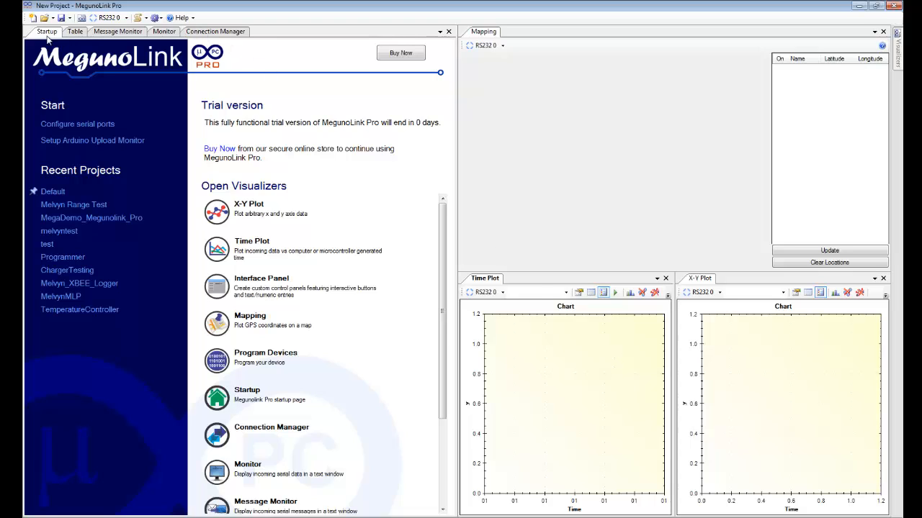
{"action": "left_click", "coordinate": [46, 31]}
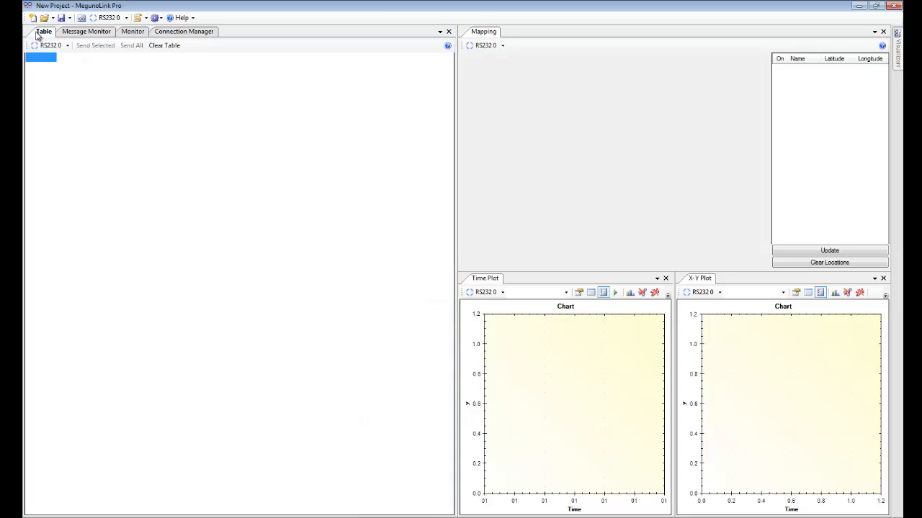
{"action": "left_click", "coordinate": [132, 31]}
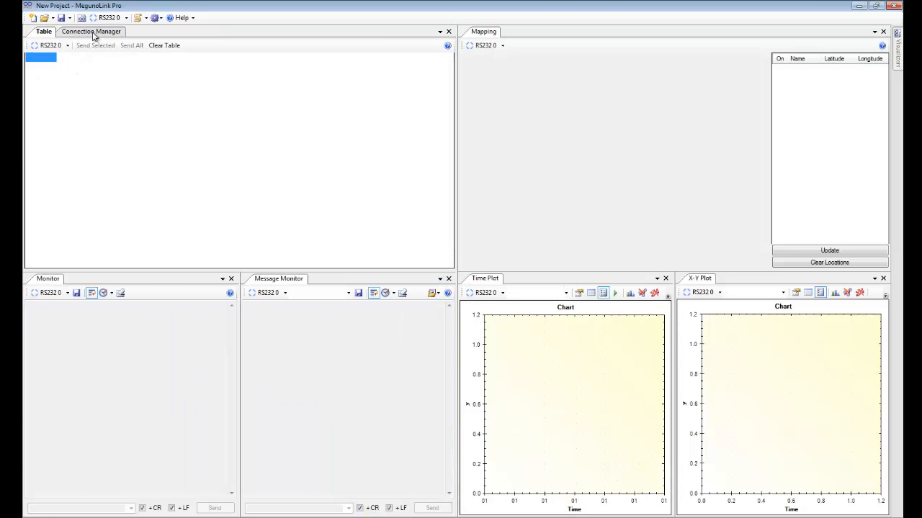
{"action": "left_click", "coordinate": [90, 31]}
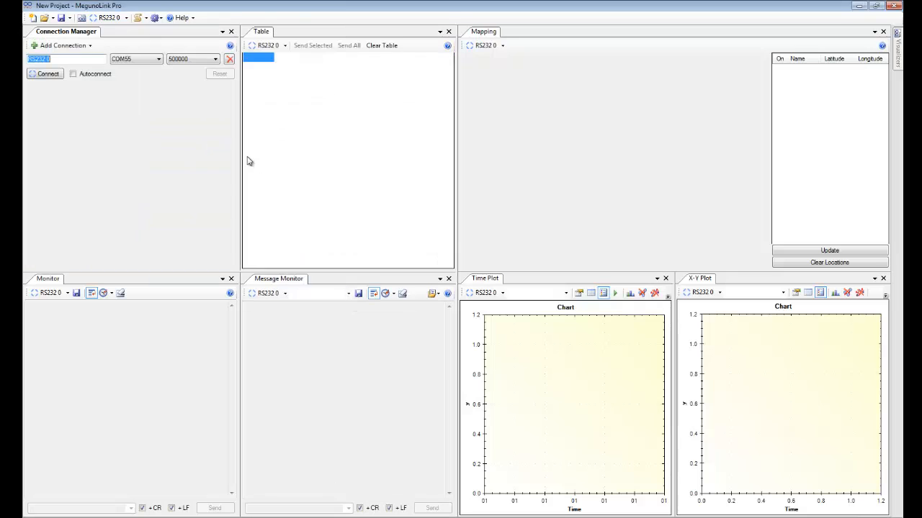
{"action": "mouse_move", "coordinate": [201, 138]}
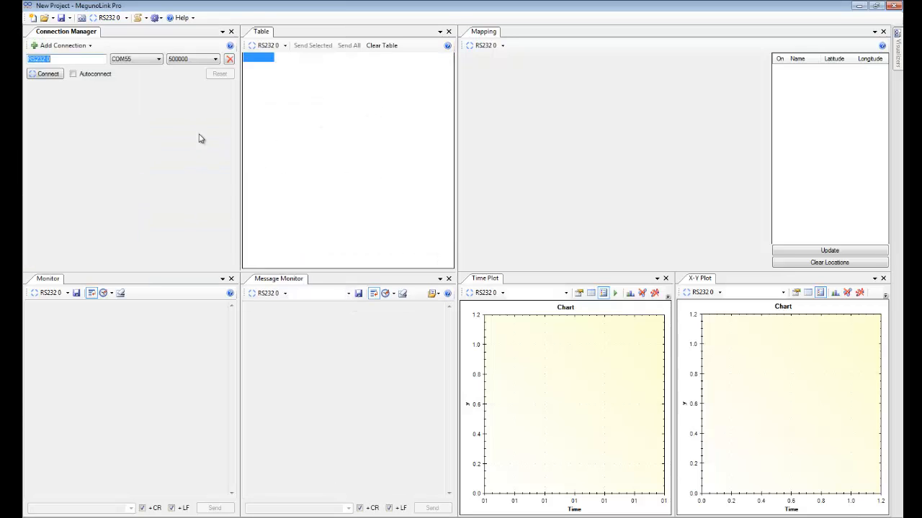
{"action": "mouse_move", "coordinate": [370, 450]}
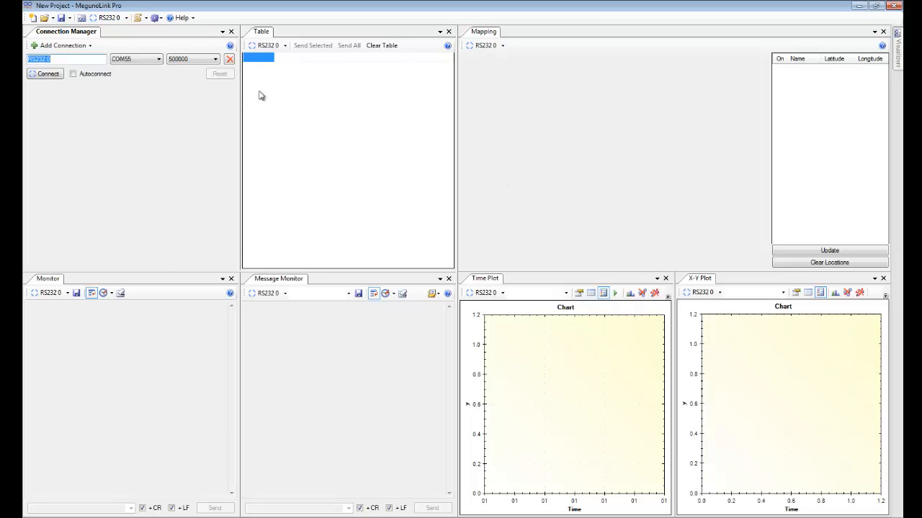
{"action": "mouse_move", "coordinate": [624, 308]}
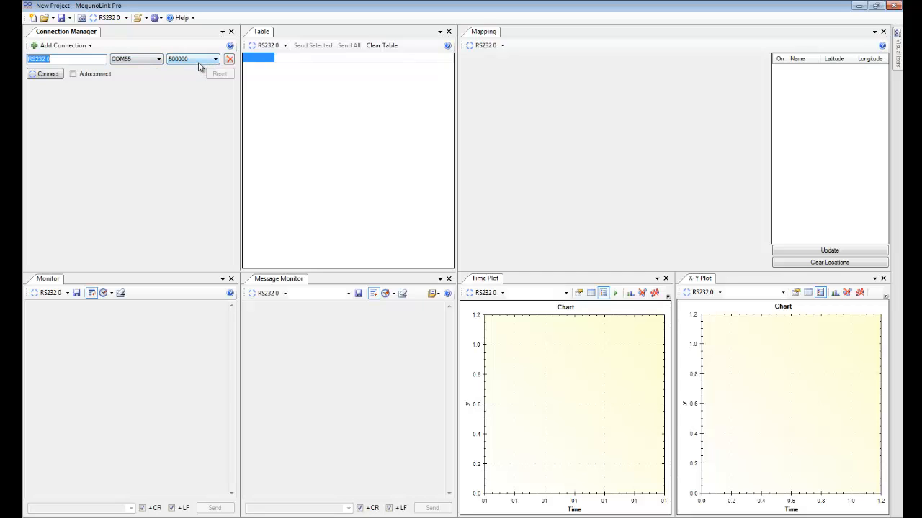
Verify the Connection Manager baud rate is 500000 on COM55 before connecting.
{"action": "left_click", "coordinate": [45, 73]}
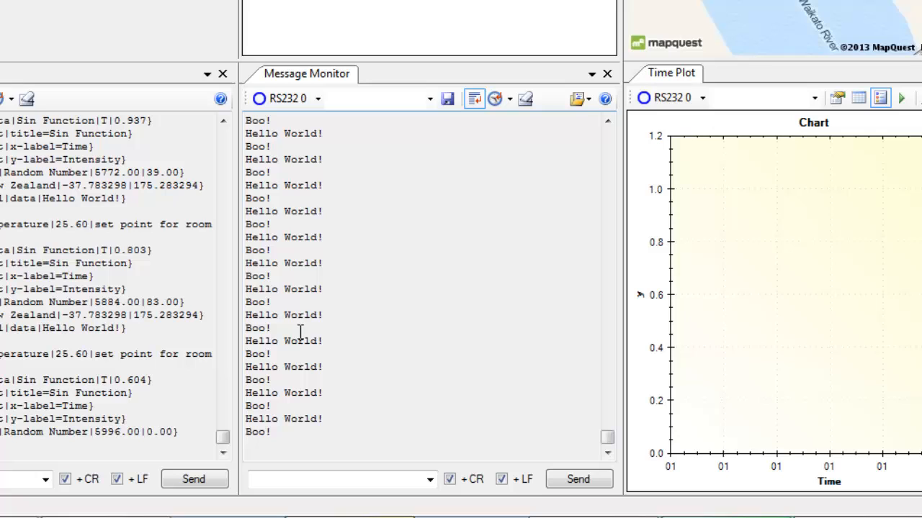
Filter the Message Monitor to the Debug Channel.
{"action": "left_click", "coordinate": [430, 98]}
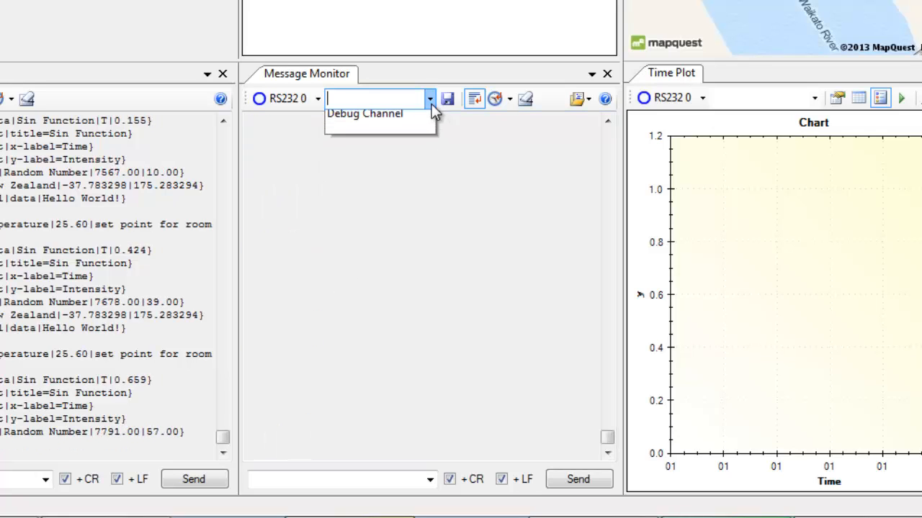
{"action": "left_click", "coordinate": [365, 113]}
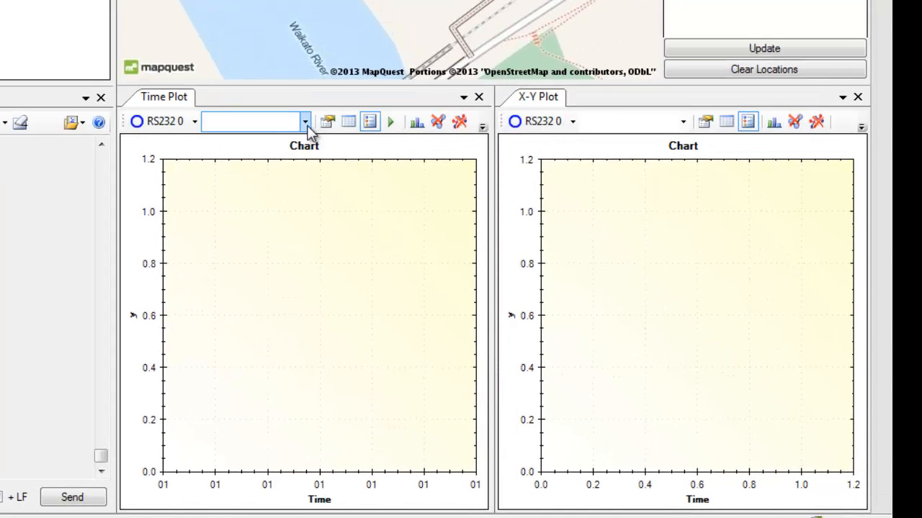
Set the Time Plot channel to demoplot.
{"action": "left_click", "coordinate": [304, 121]}
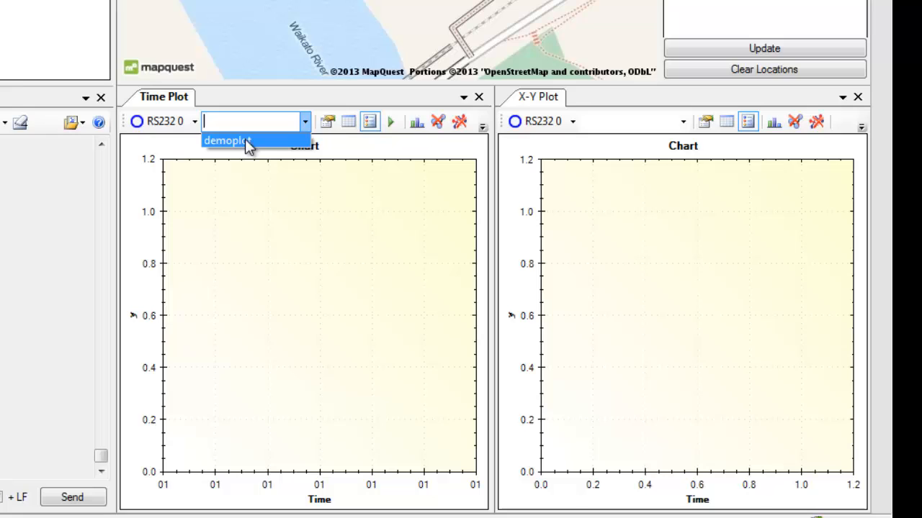
{"action": "left_click", "coordinate": [227, 140]}
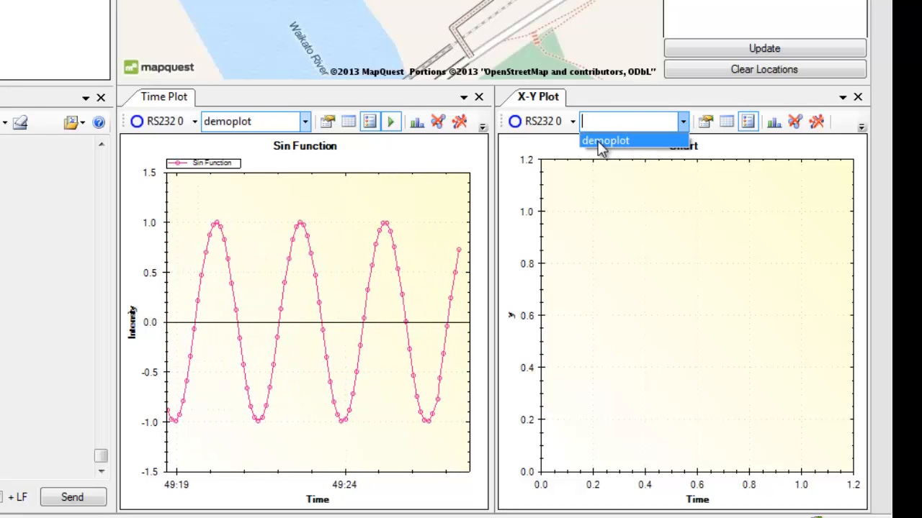
{"action": "left_click", "coordinate": [605, 141]}
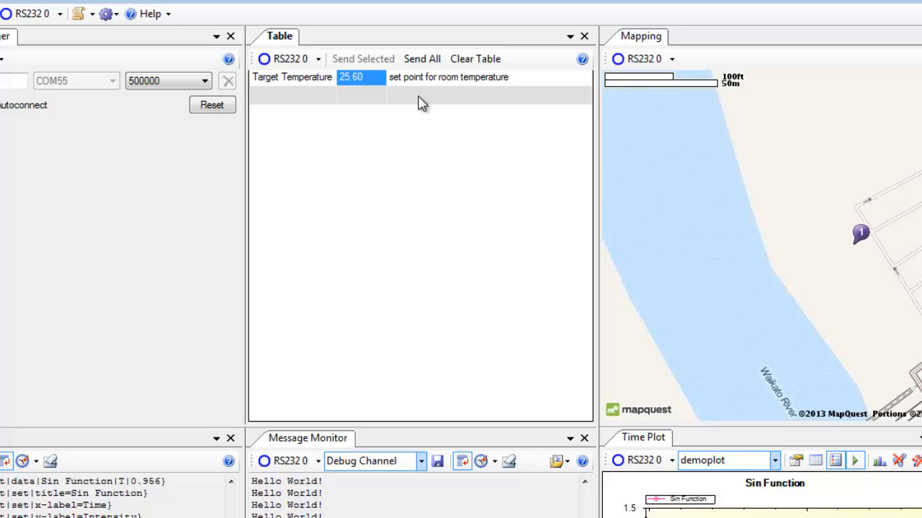
Select the Target Temperature row's description cell in the Table.
{"action": "left_click", "coordinate": [447, 77]}
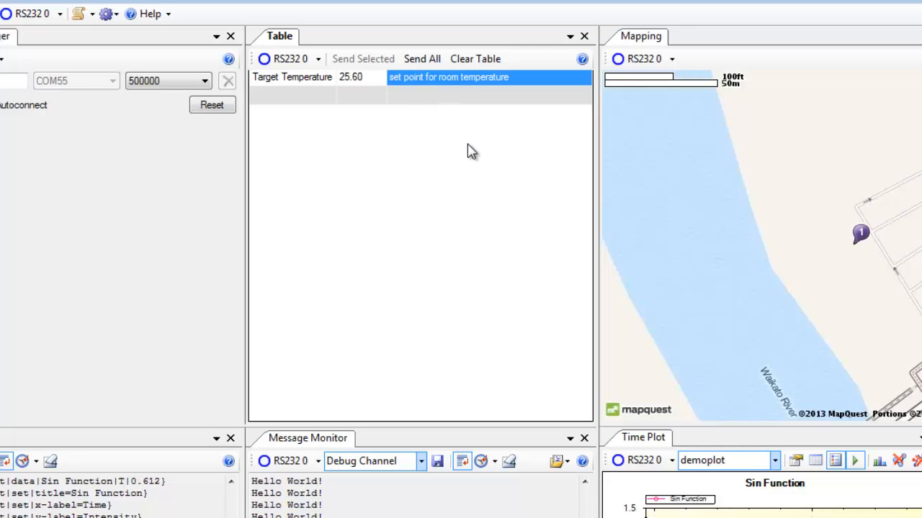
{"action": "mouse_move", "coordinate": [513, 140]}
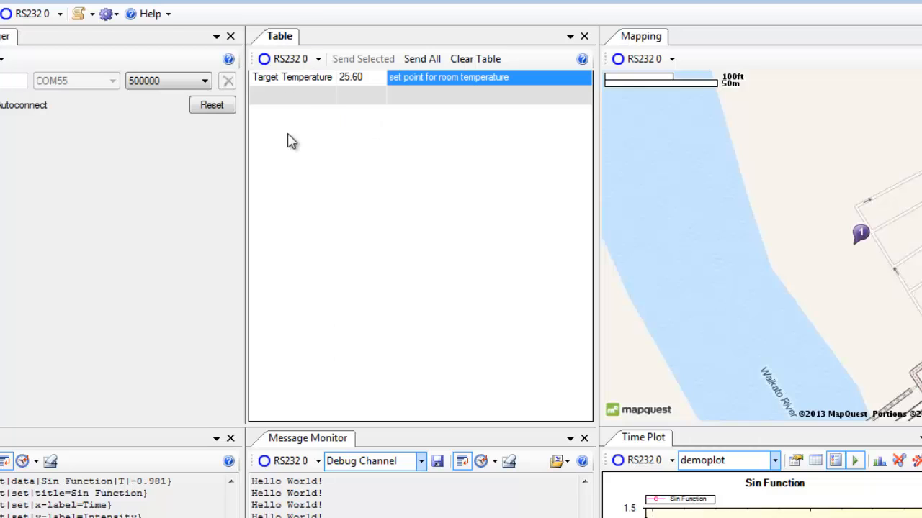
{"action": "mouse_move", "coordinate": [309, 137]}
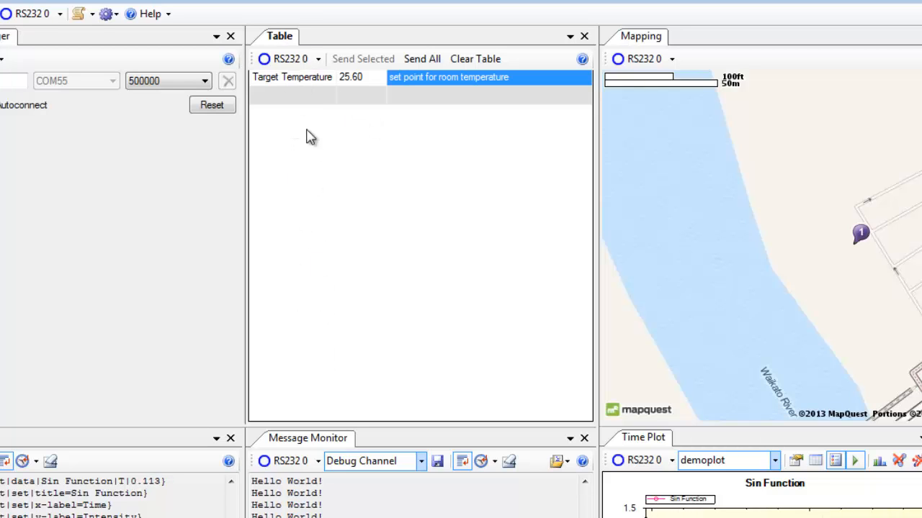
{"action": "mouse_move", "coordinate": [439, 353]}
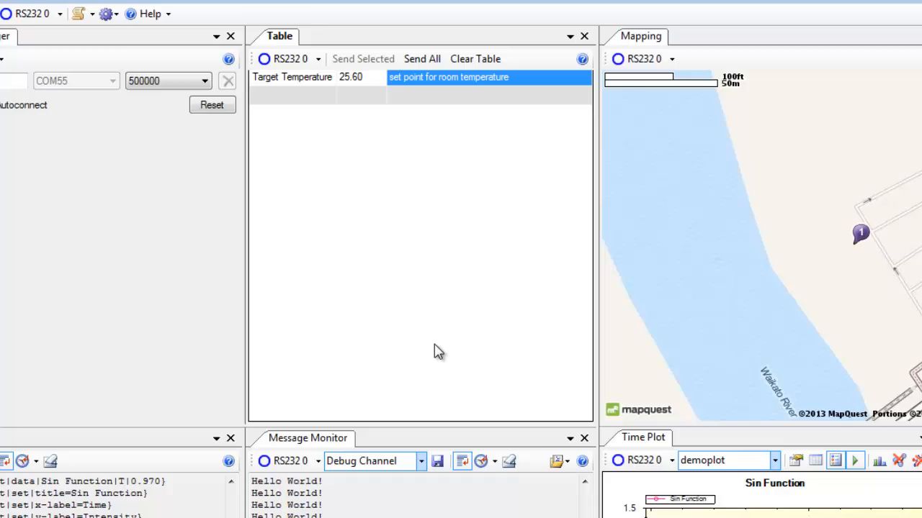
{"action": "mouse_move", "coordinate": [465, 378]}
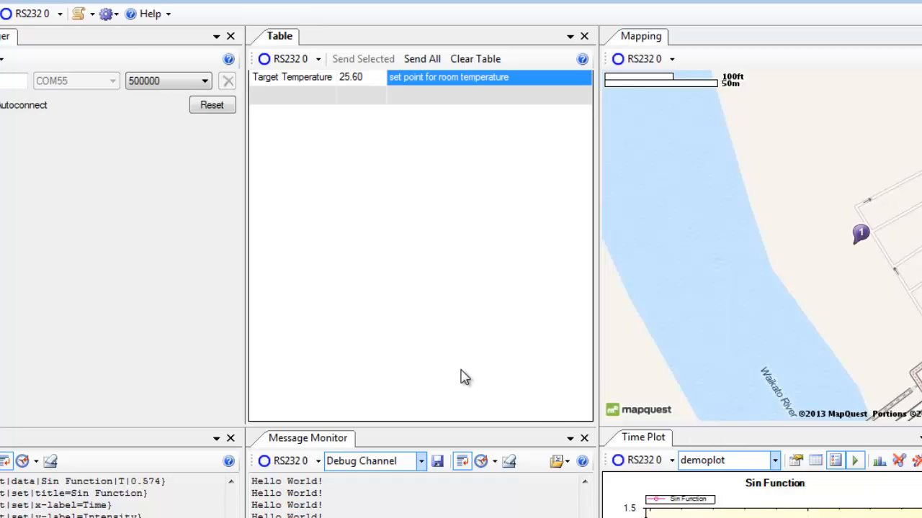